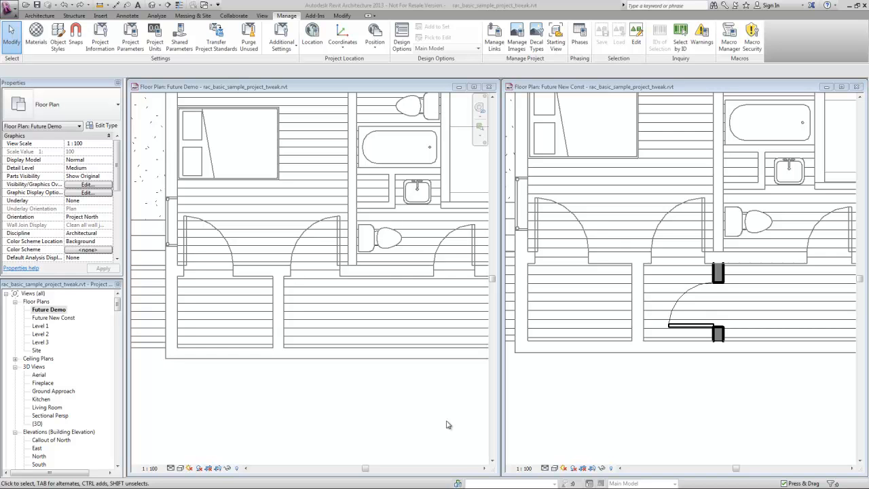
Step: Show the Phasing dialog with Existing and New Construction and begin editing the New Construction name
{"action": "left_click", "coordinate": [305, 350]}
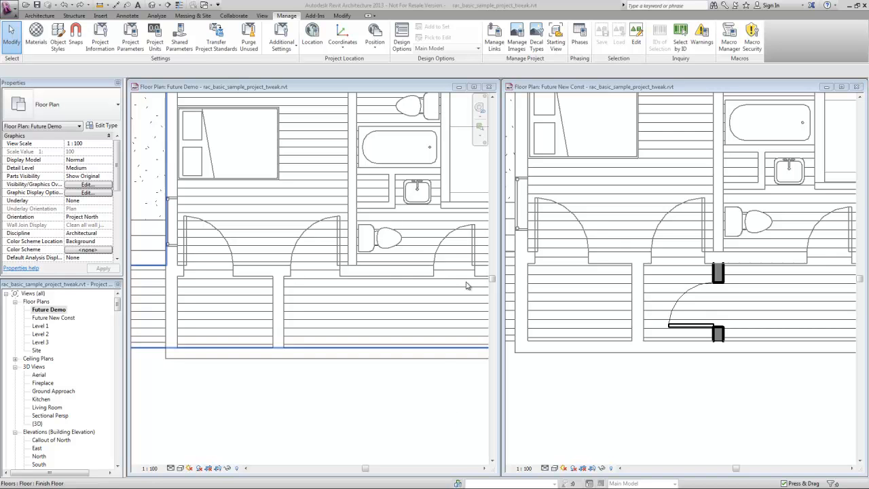
{"action": "left_click", "coordinate": [578, 36]}
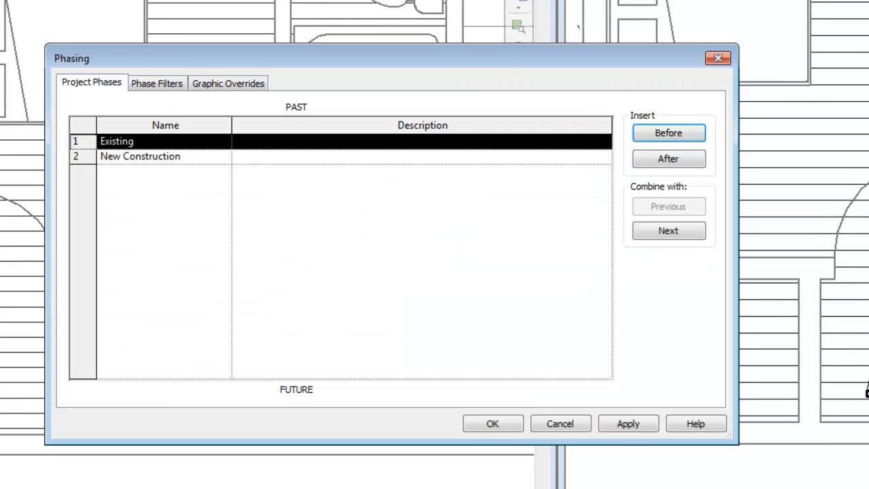
{"action": "mouse_move", "coordinate": [175, 146]}
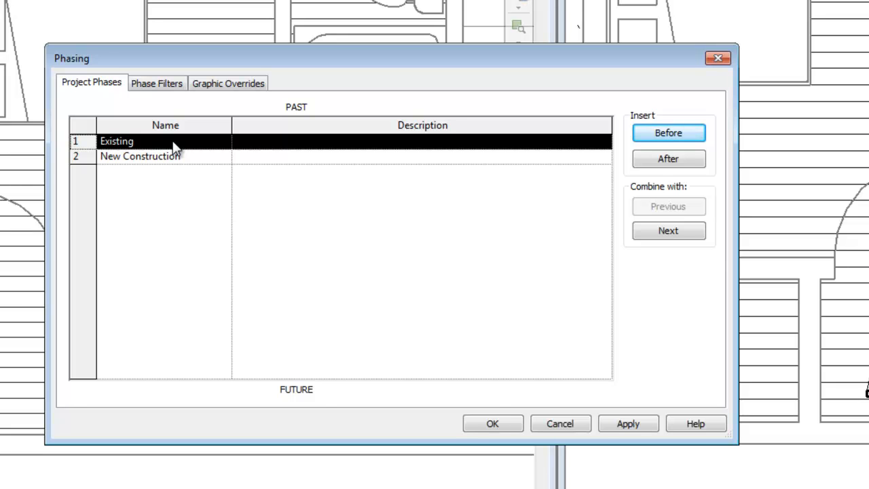
{"action": "double_click", "coordinate": [139, 156]}
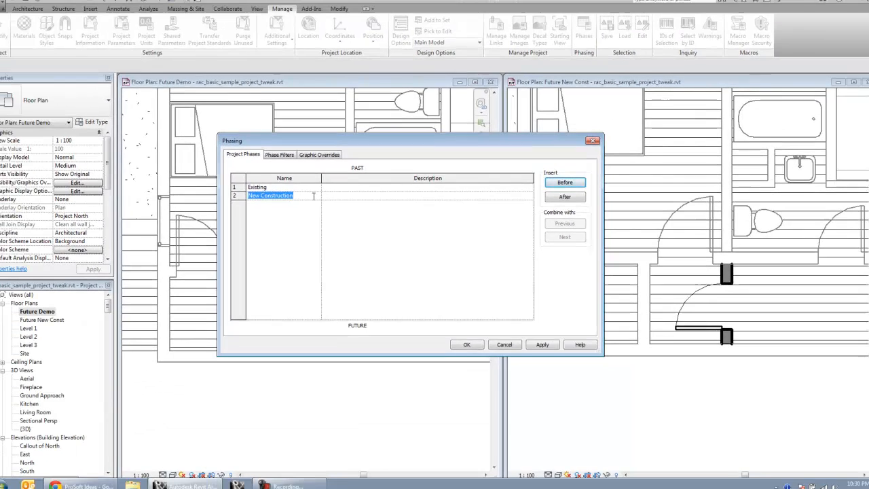
Step: Dismiss the Phasing dialog to return to the Future Demo and Future New Const plans
{"action": "left_click", "coordinate": [467, 345]}
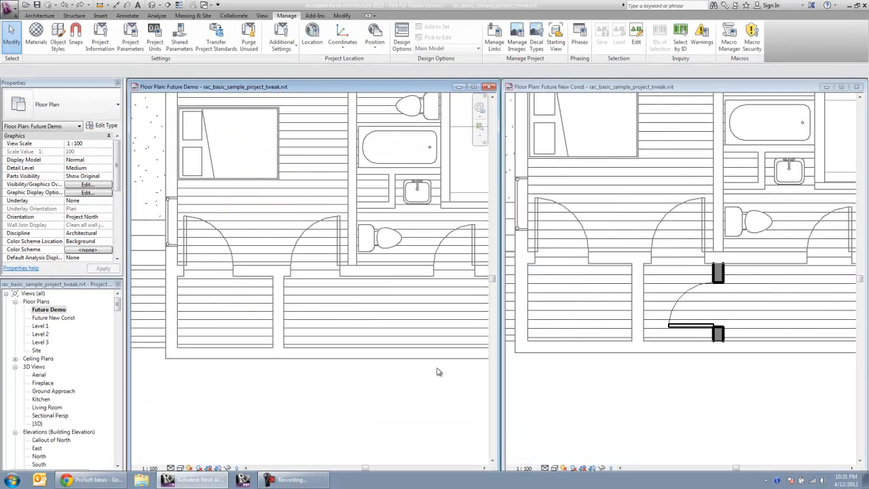
{"action": "mouse_move", "coordinate": [414, 361]}
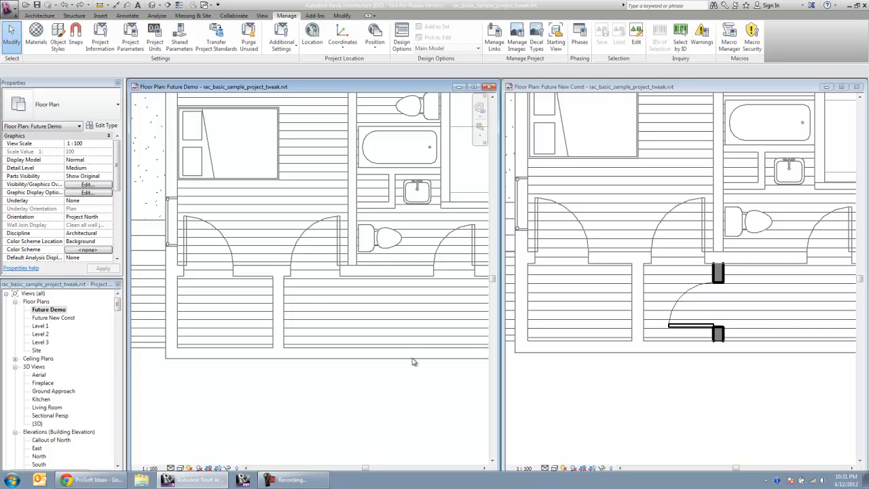
{"action": "mouse_move", "coordinate": [280, 279]}
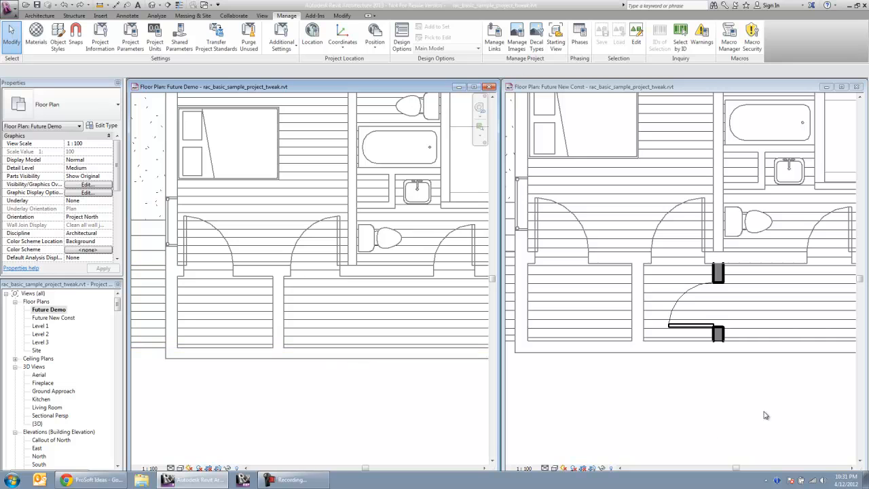
{"action": "mouse_move", "coordinate": [718, 331]}
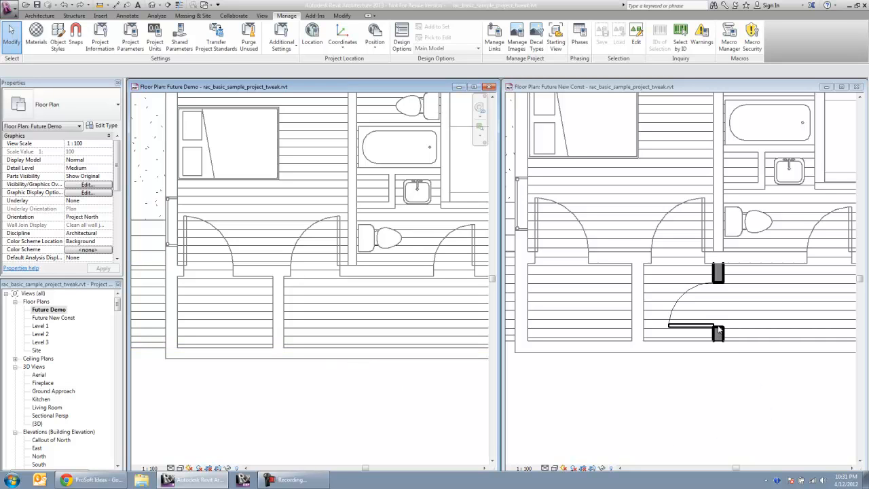
{"action": "mouse_move", "coordinate": [410, 355]}
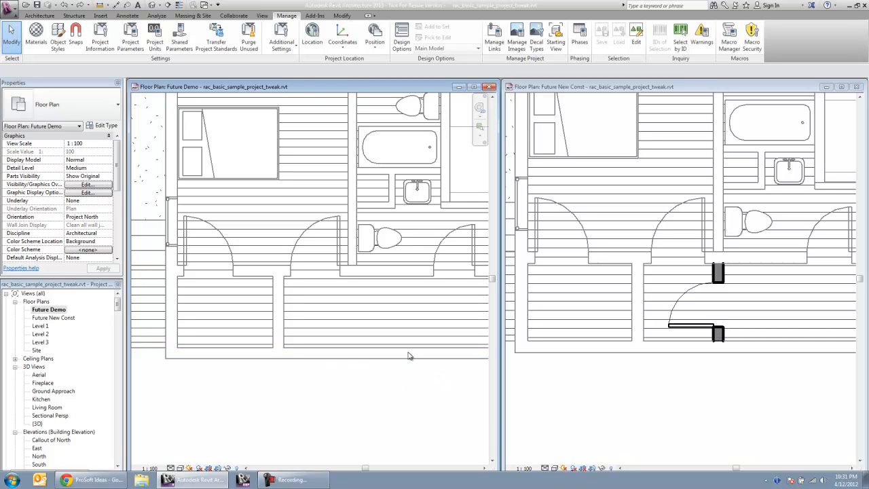
Step: Set Phase Demolished to New Construction for the selected closet walls and doors
{"action": "left_click", "coordinate": [261, 270]}
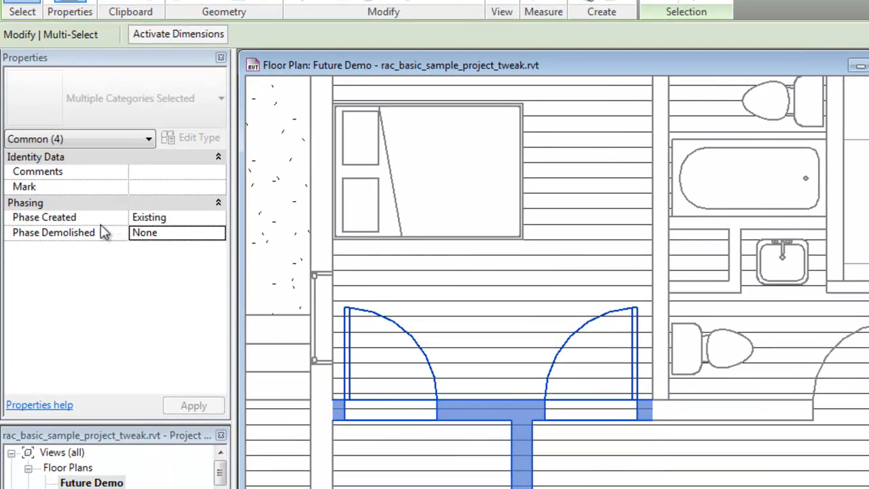
{"action": "mouse_move", "coordinate": [71, 237]}
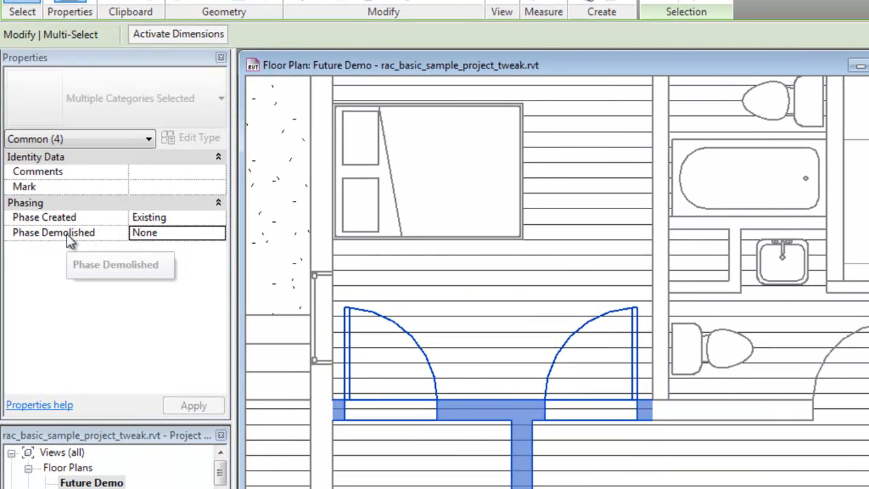
{"action": "mouse_move", "coordinate": [220, 234]}
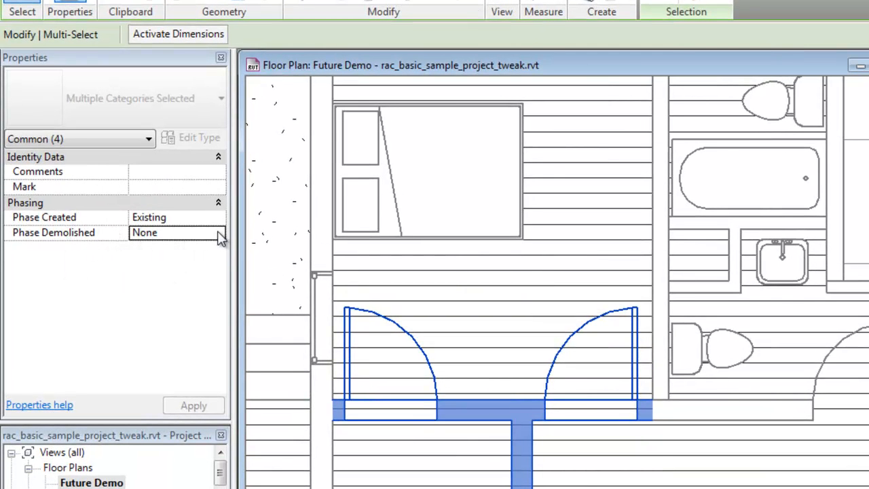
{"action": "left_click", "coordinate": [218, 232]}
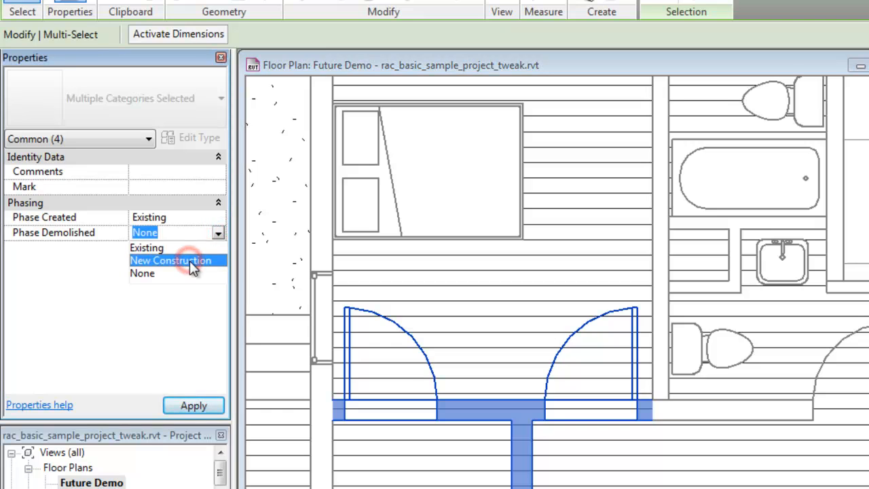
{"action": "left_click", "coordinate": [170, 261]}
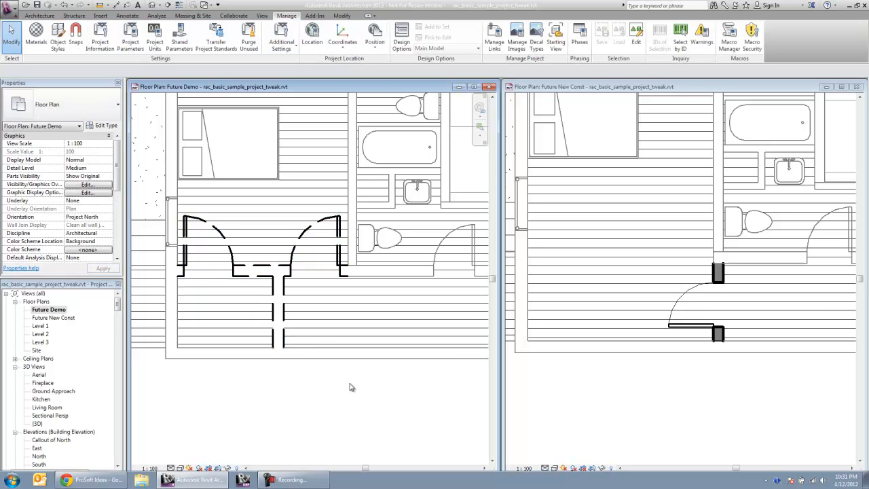
{"action": "left_click", "coordinate": [347, 242]}
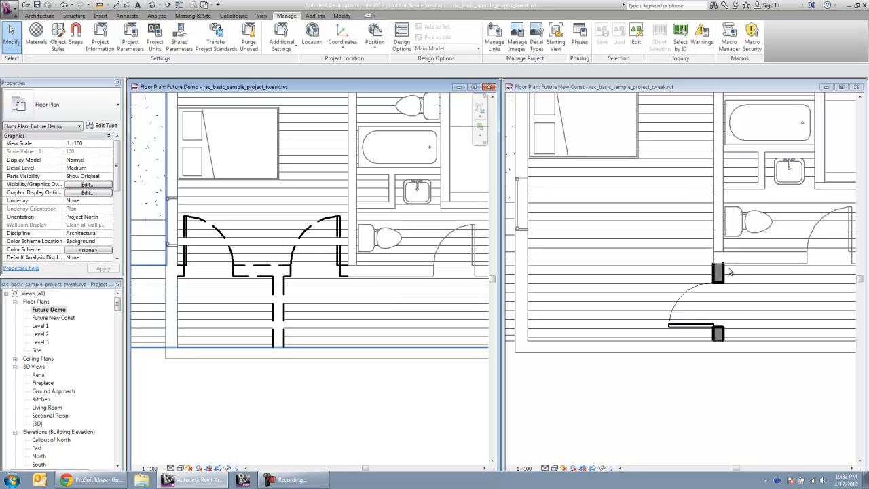
{"action": "left_click", "coordinate": [718, 299]}
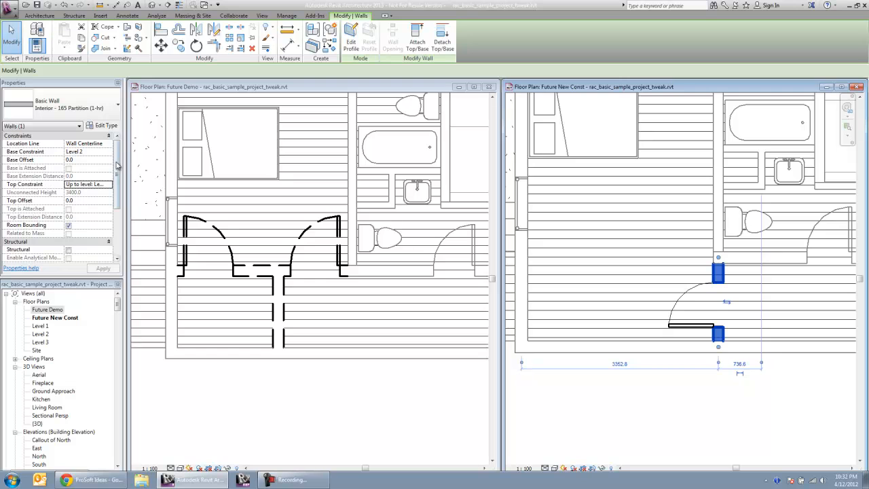
{"action": "scroll", "scroll_direction": "down", "scroll_amount": 3}
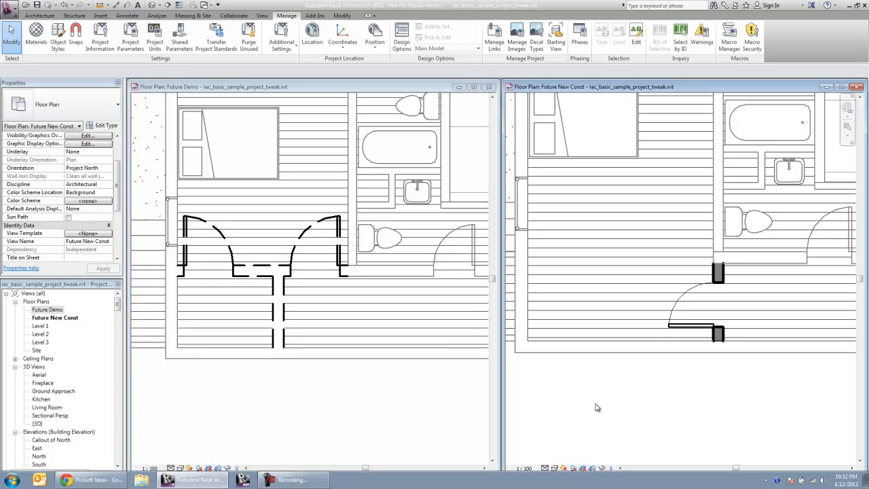
{"action": "mouse_move", "coordinate": [589, 404]}
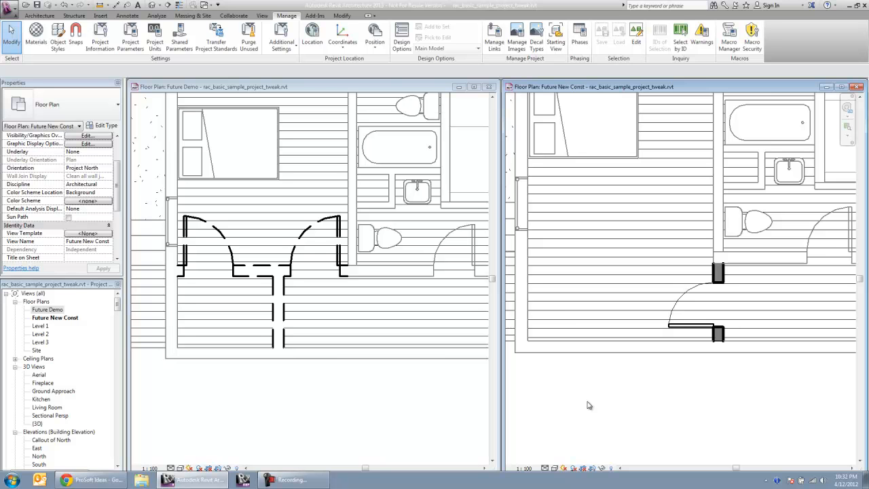
{"action": "left_click", "coordinate": [579, 34]}
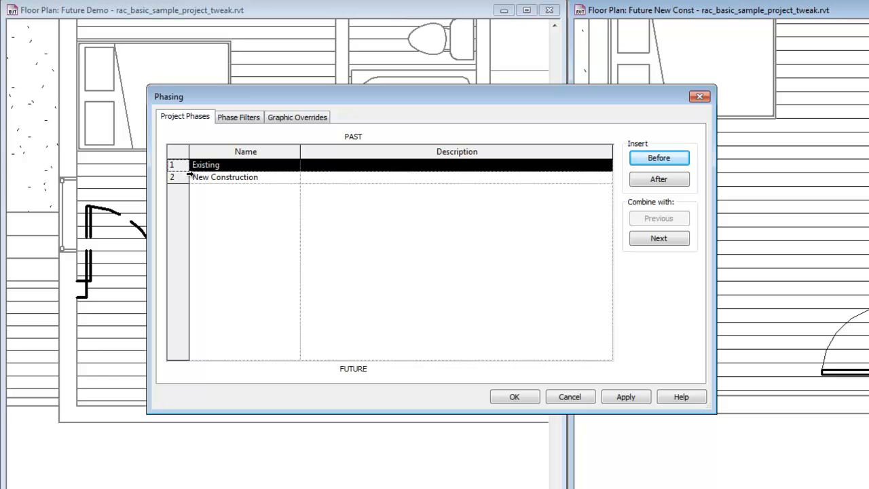
{"action": "mouse_move", "coordinate": [265, 236]}
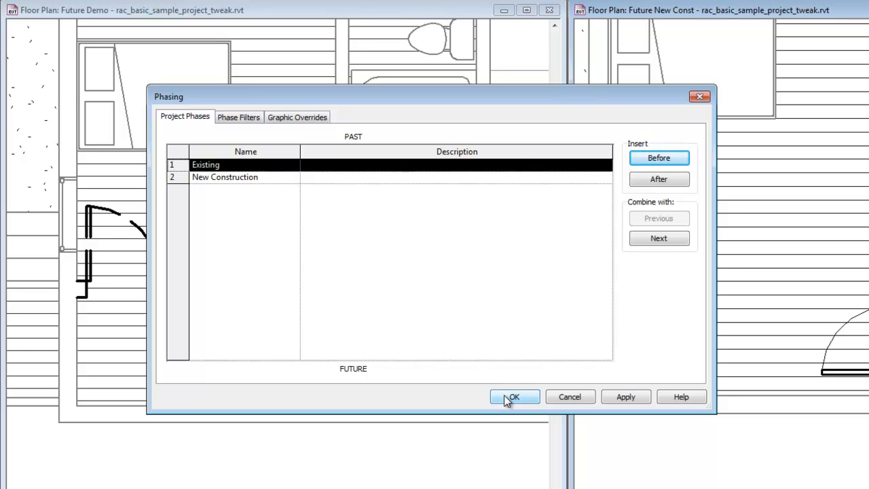
{"action": "mouse_move", "coordinate": [353, 274]}
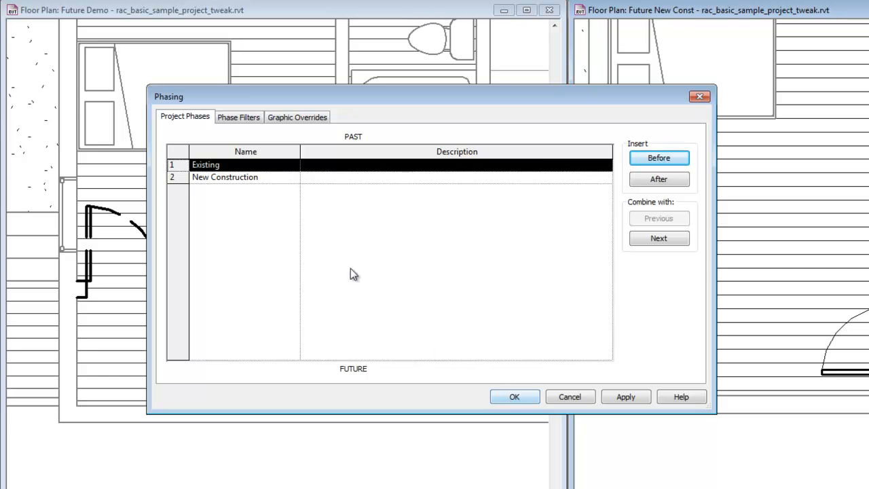
{"action": "left_click", "coordinate": [239, 117]}
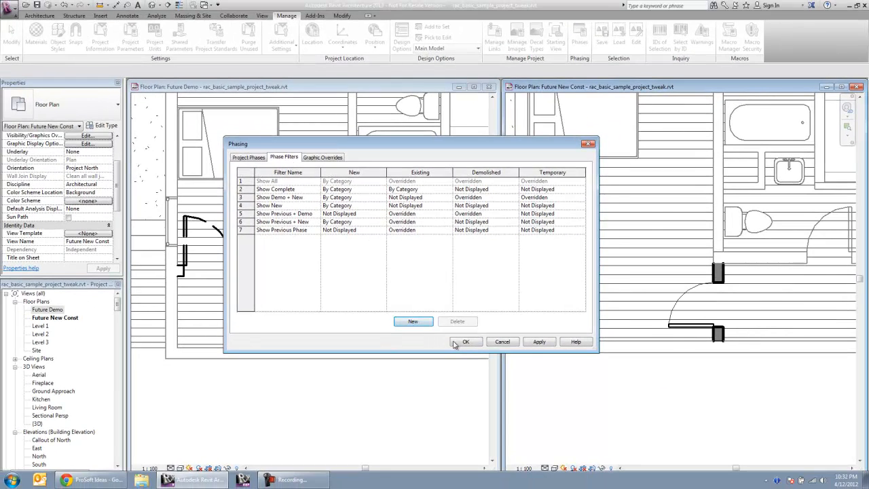
{"action": "left_click", "coordinate": [464, 343]}
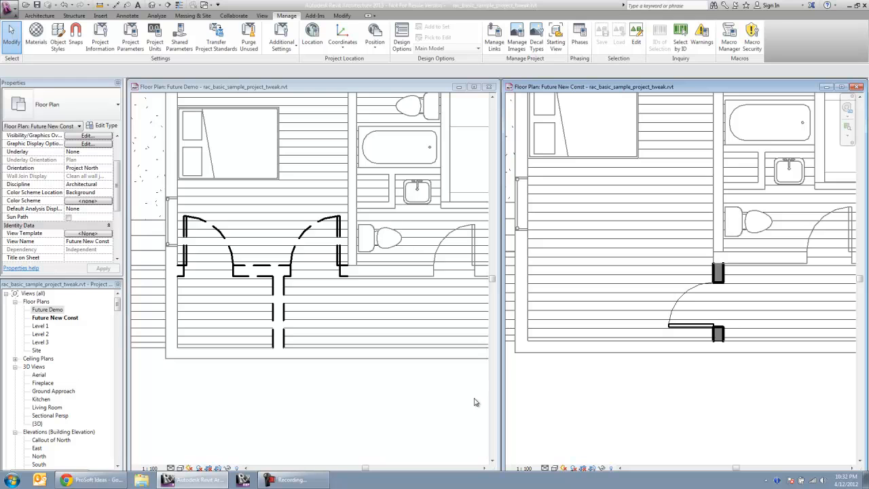